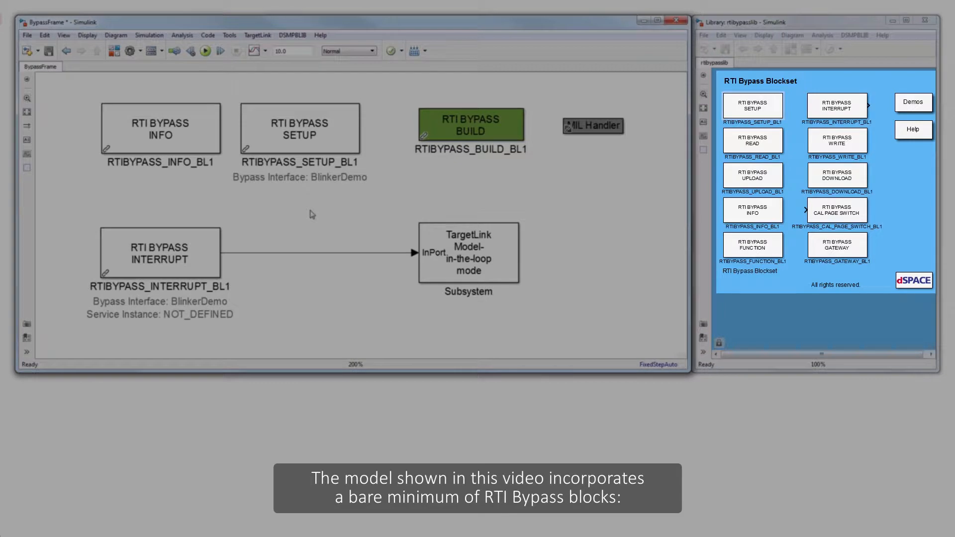
Step: Import the BodyDemo_CEM_EcuIf.a2l database into the RTI Bypass Setup block
click(299, 128)
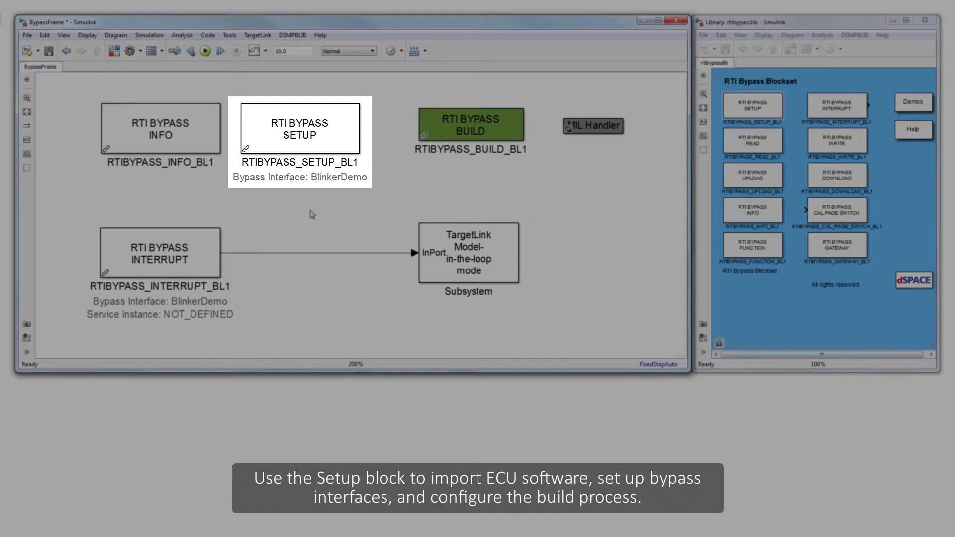
click(160, 127)
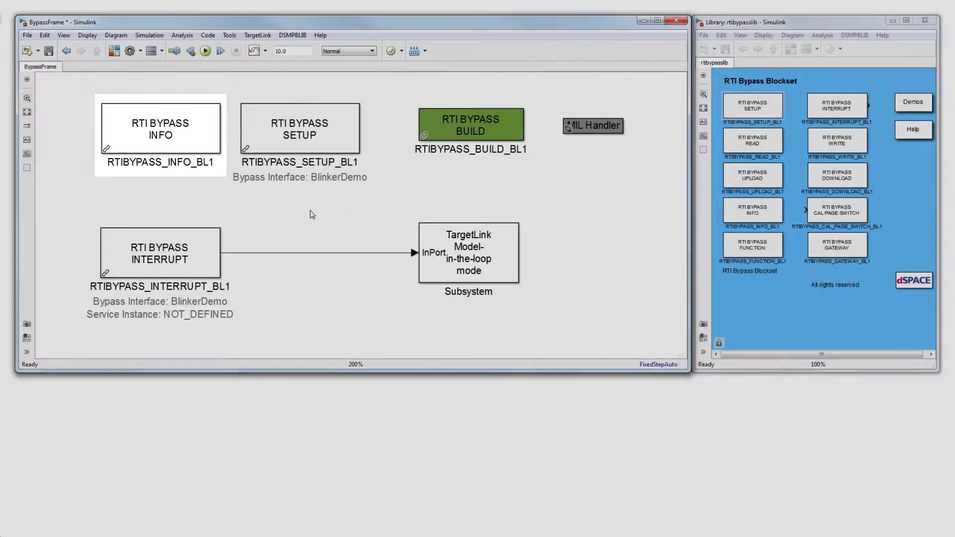
click(470, 125)
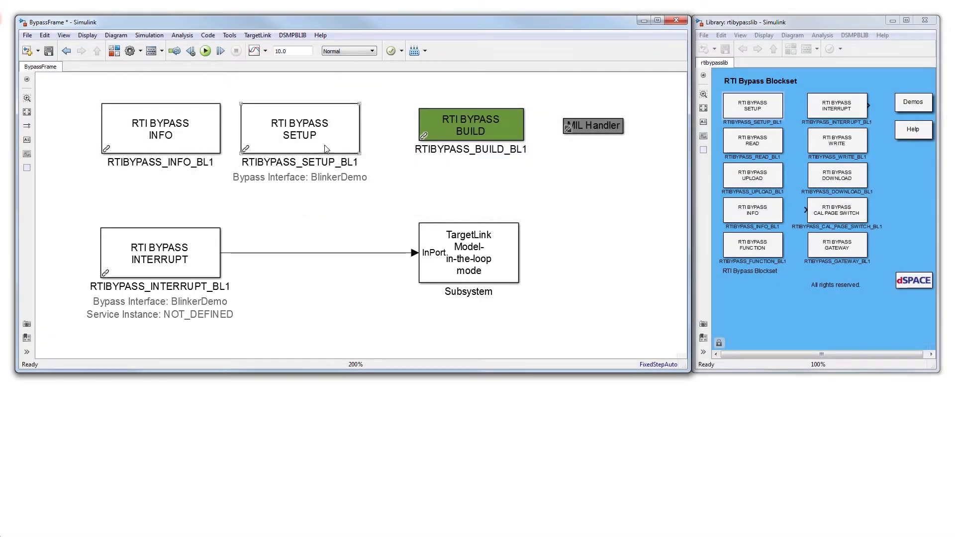
double_click(300, 128)
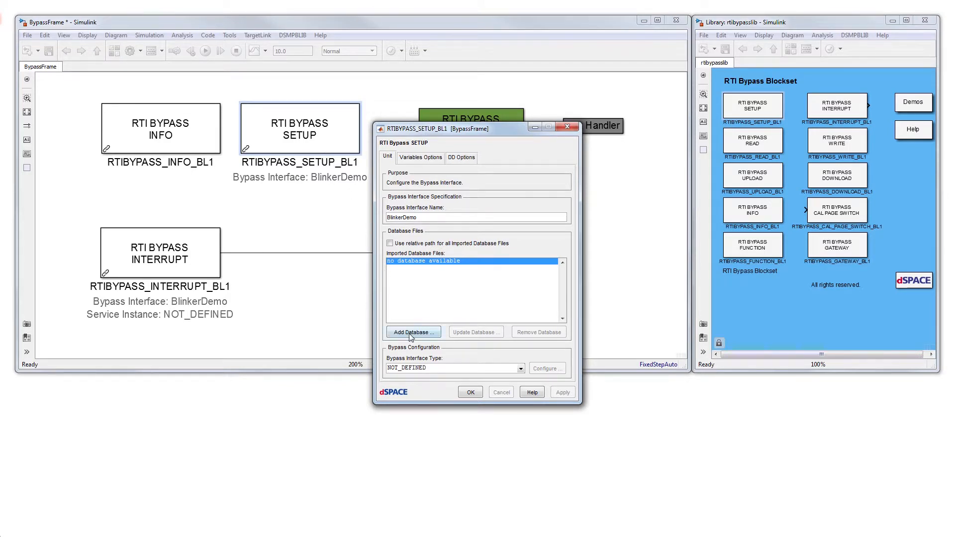
click(412, 331)
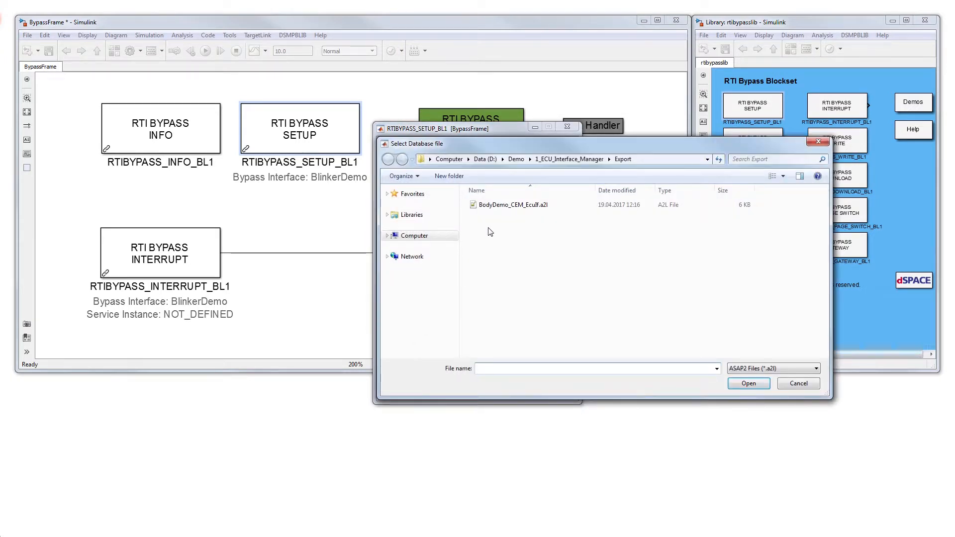
click(512, 204)
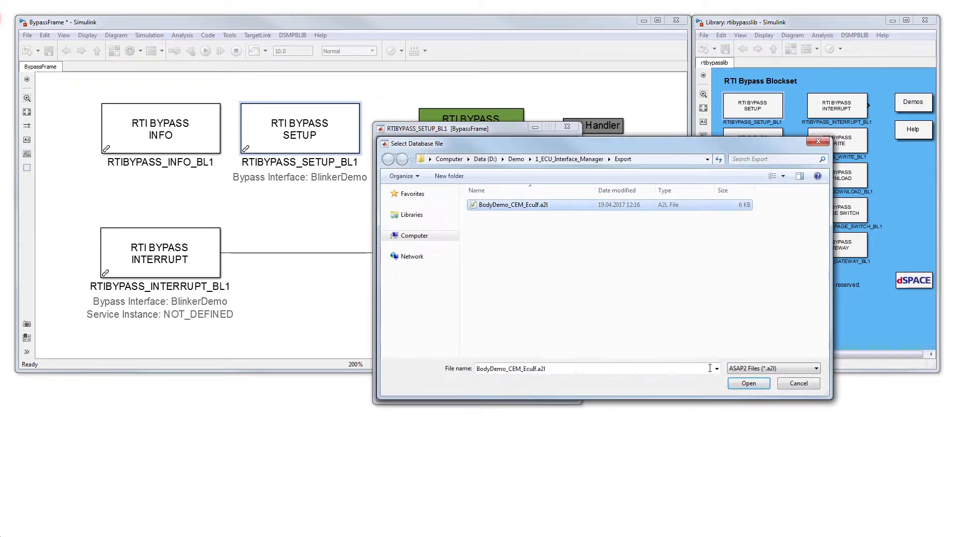
click(748, 383)
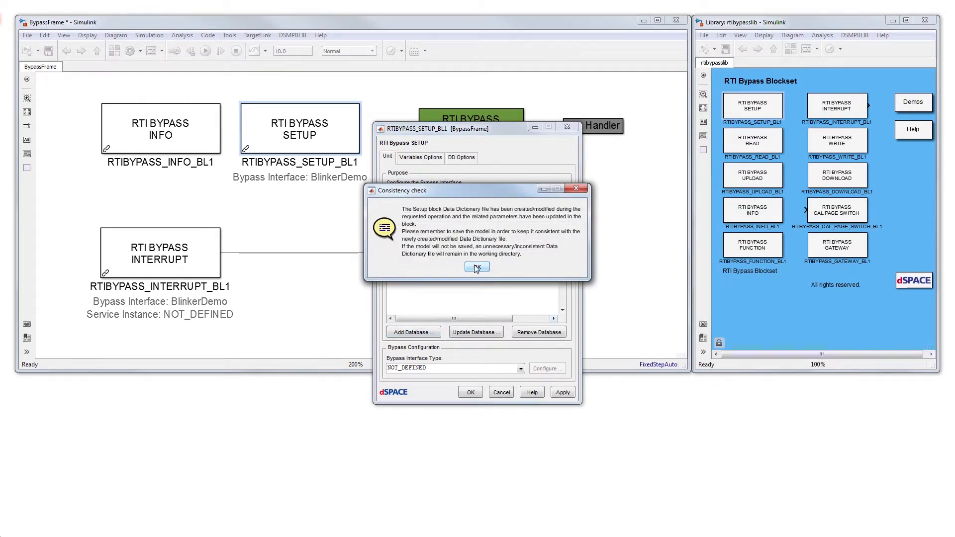
click(477, 267)
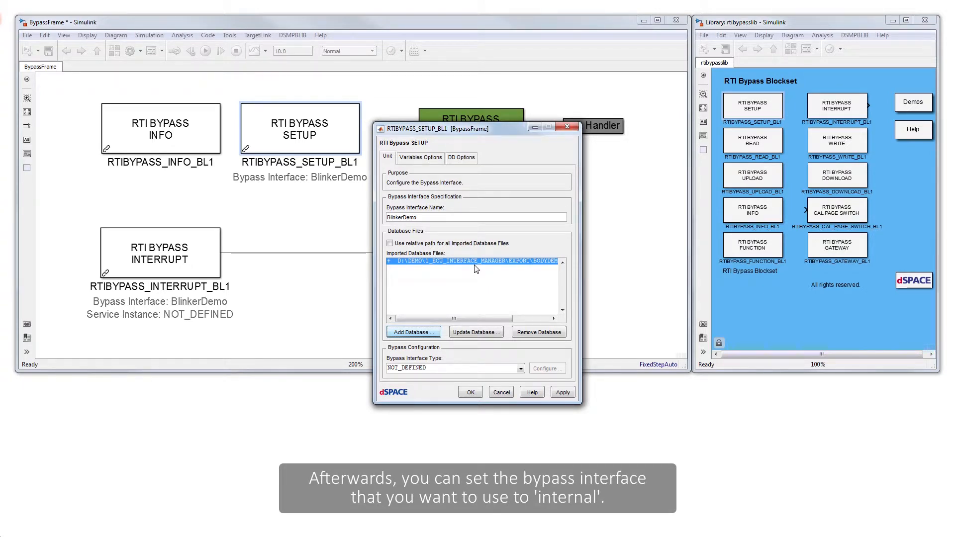
mouse_move(474, 269)
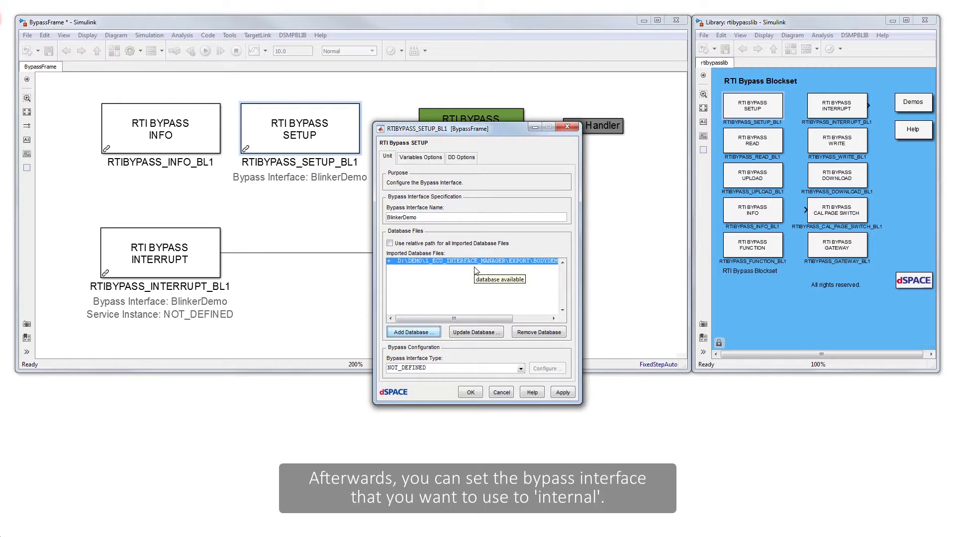
Step: Set the bypass interface type to INTERNAL, configure it, and accept the setup settings
click(520, 368)
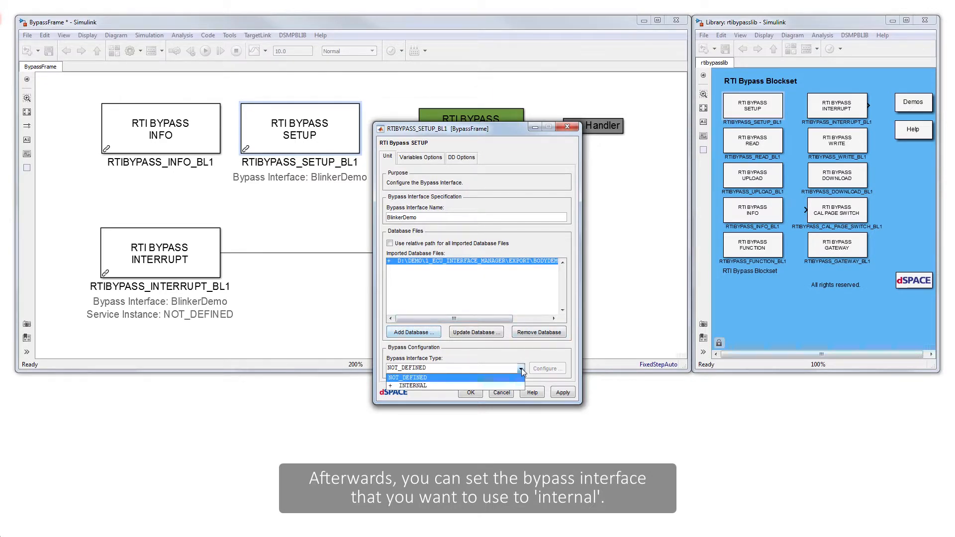
click(413, 385)
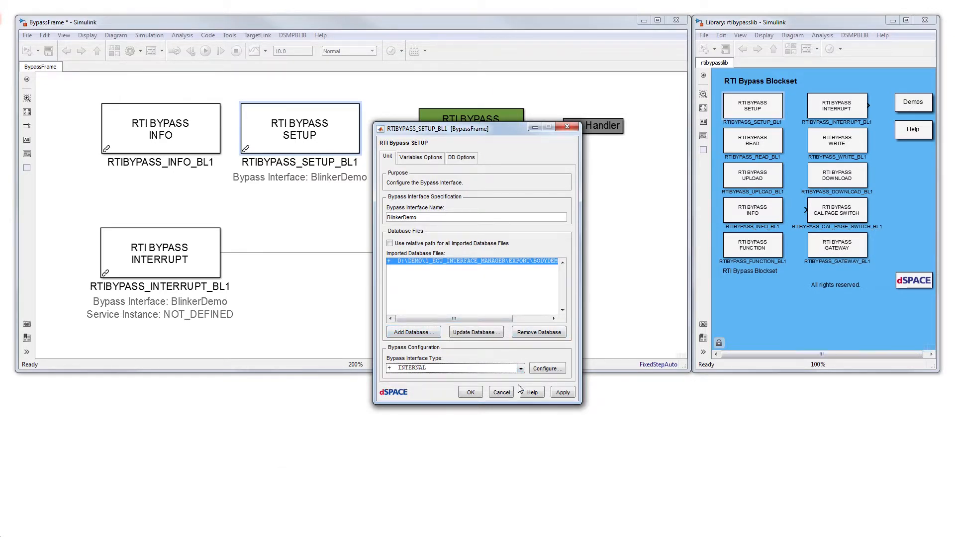
mouse_move(547, 368)
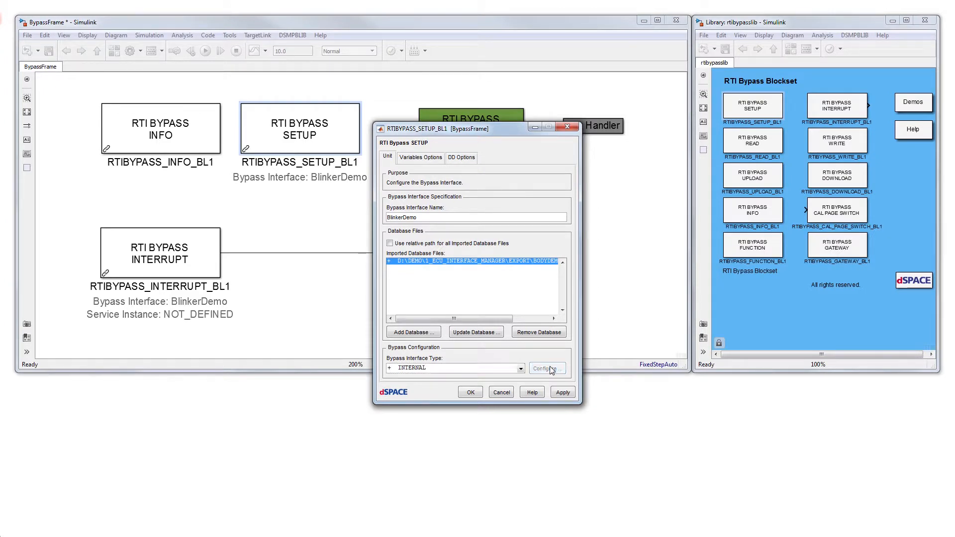
click(546, 368)
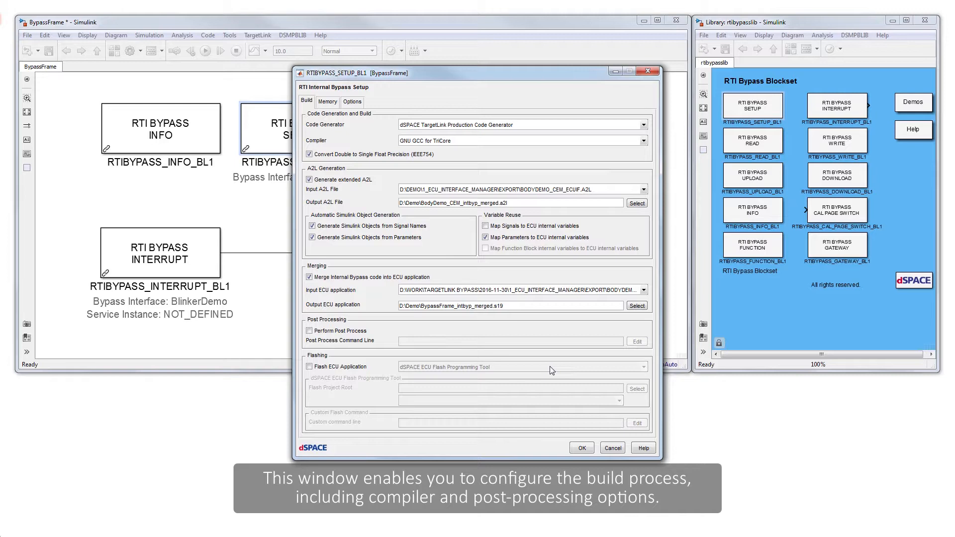
mouse_move(580, 447)
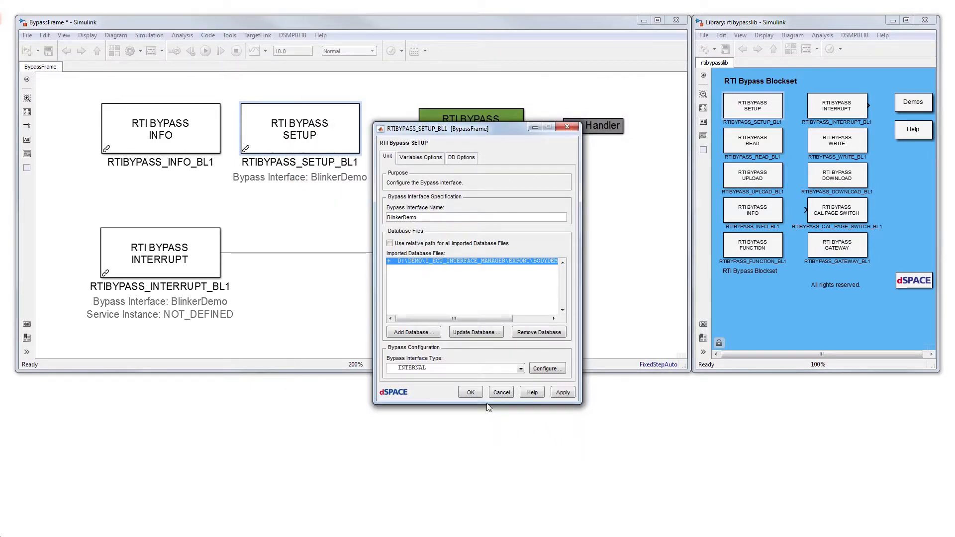
click(469, 391)
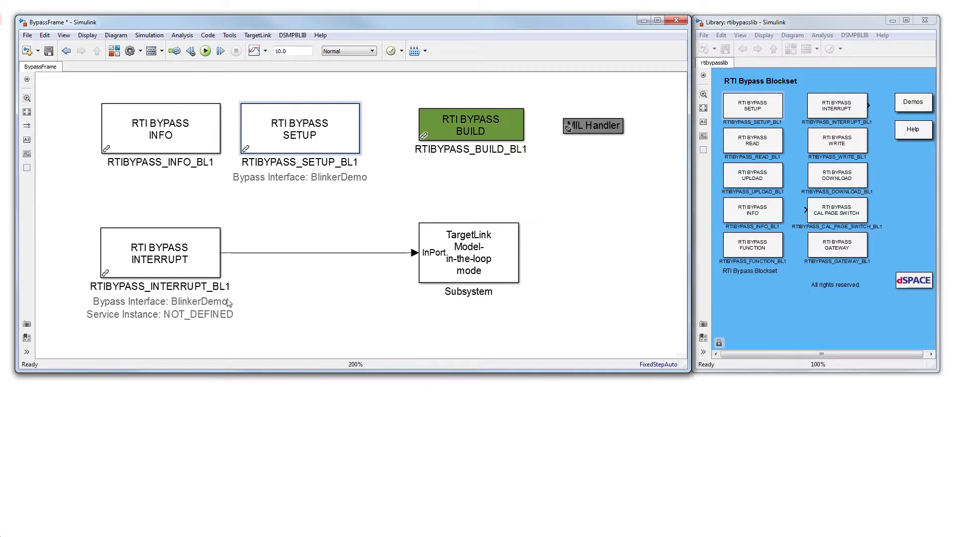
Step: Assign service instance PedalToLampRunnable_Start (1) to the RTI Bypass Interrupt block
double_click(160, 253)
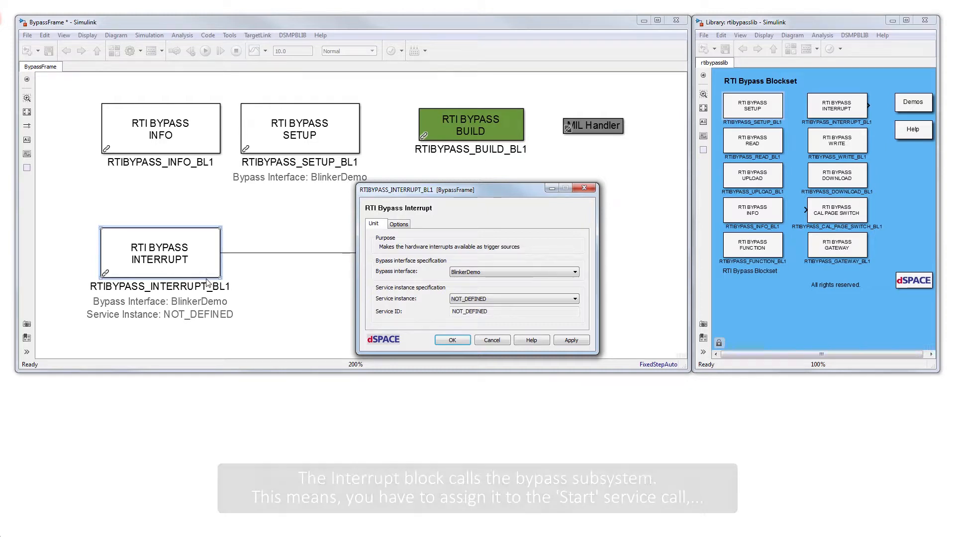
click(571, 298)
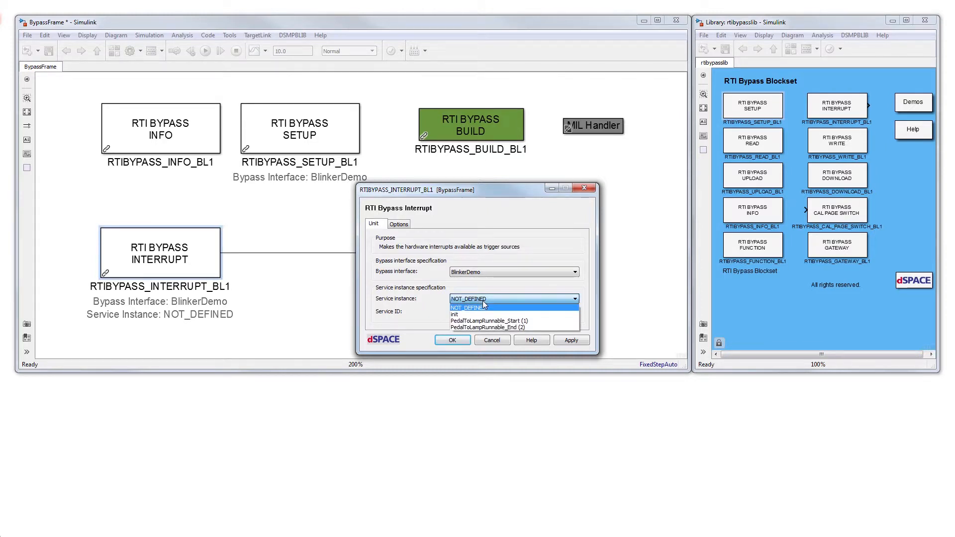
click(491, 320)
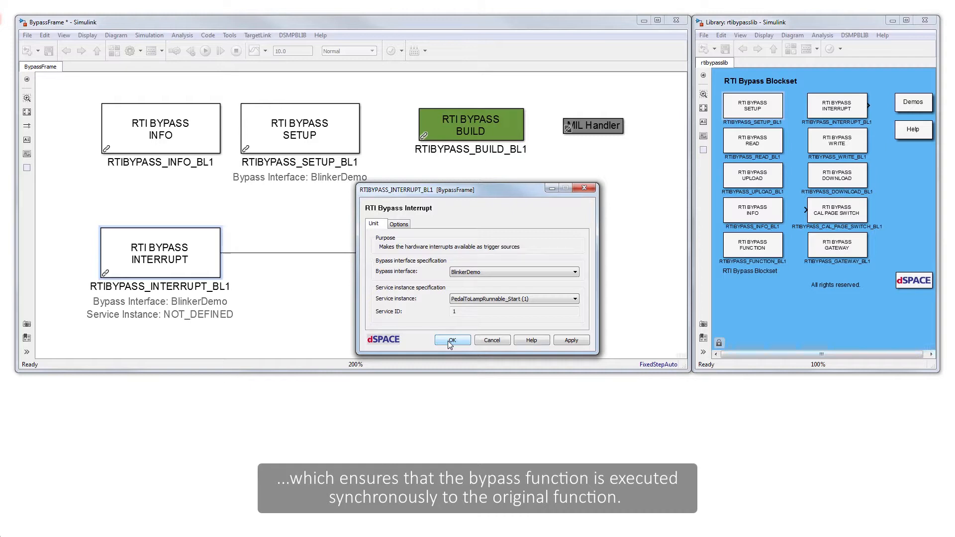
click(451, 340)
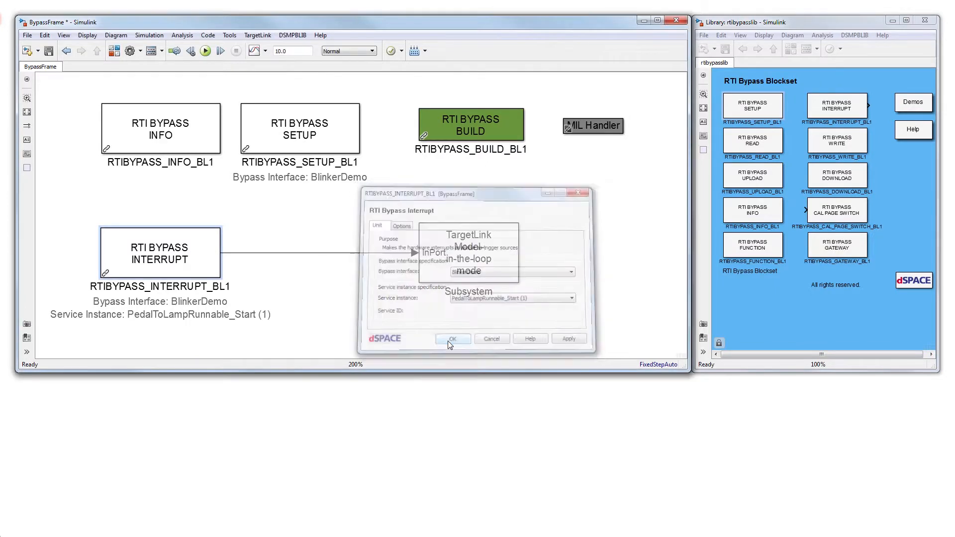
click(451, 339)
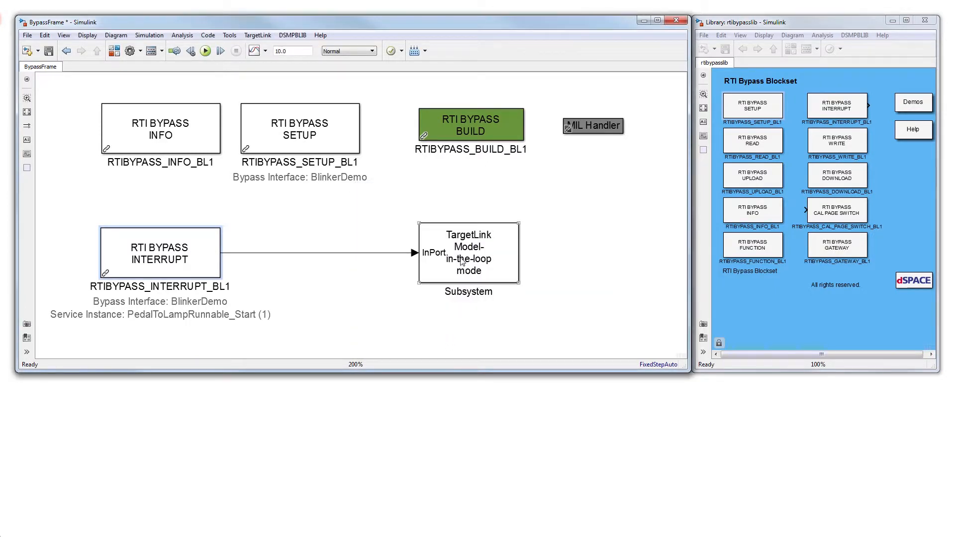
Step: Enter the TargetLink function-call subsystem and open the RTI Bypass Read block settings
double_click(467, 252)
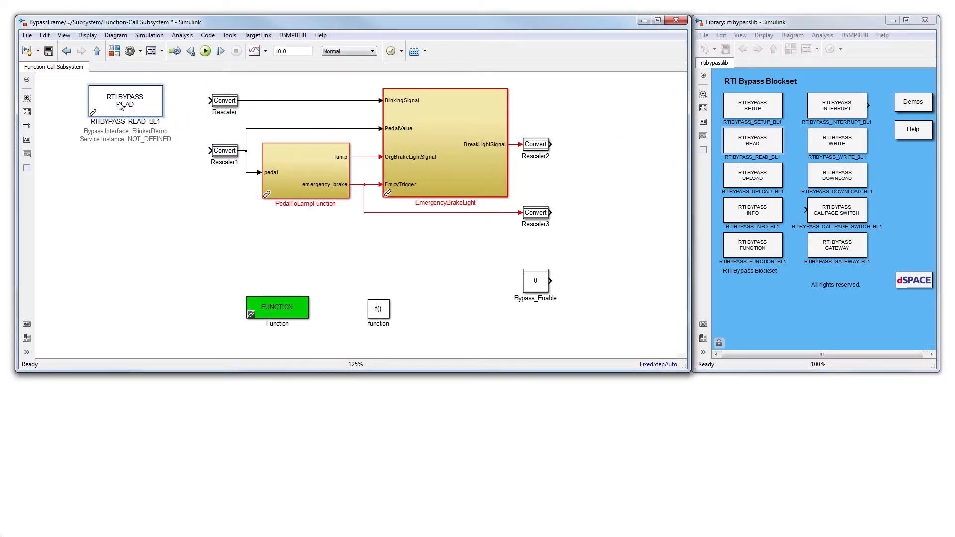
double_click(125, 100)
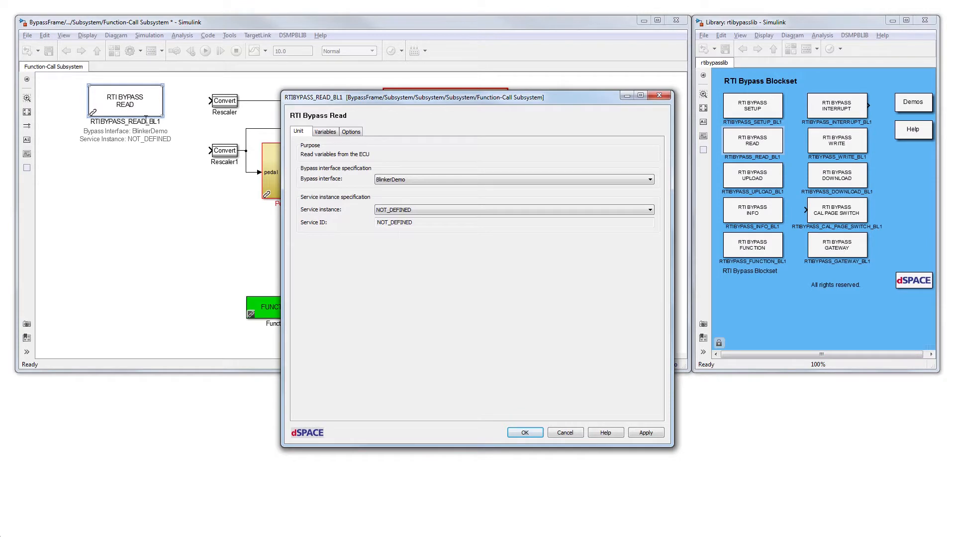
Step: Apply PedalToLampRunnable_Start (1) with IndicatorAtomic_left_value and BrakePedalSensor_pos_pedal_value to the read block
click(650, 209)
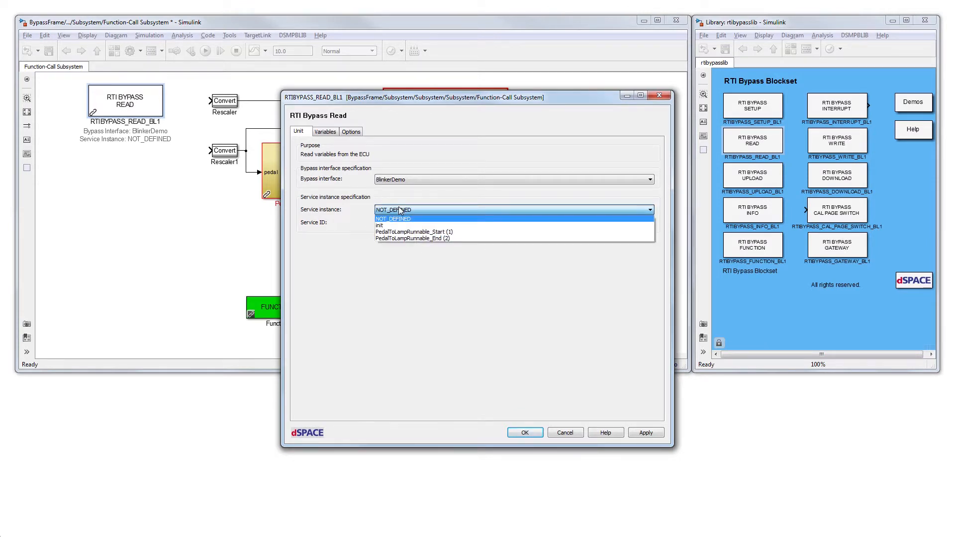
mouse_move(413, 232)
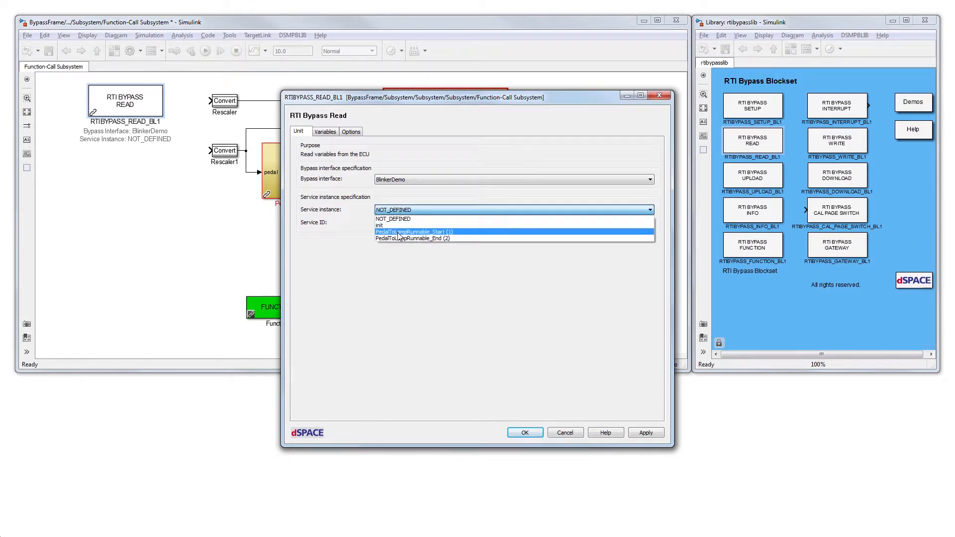
click(415, 231)
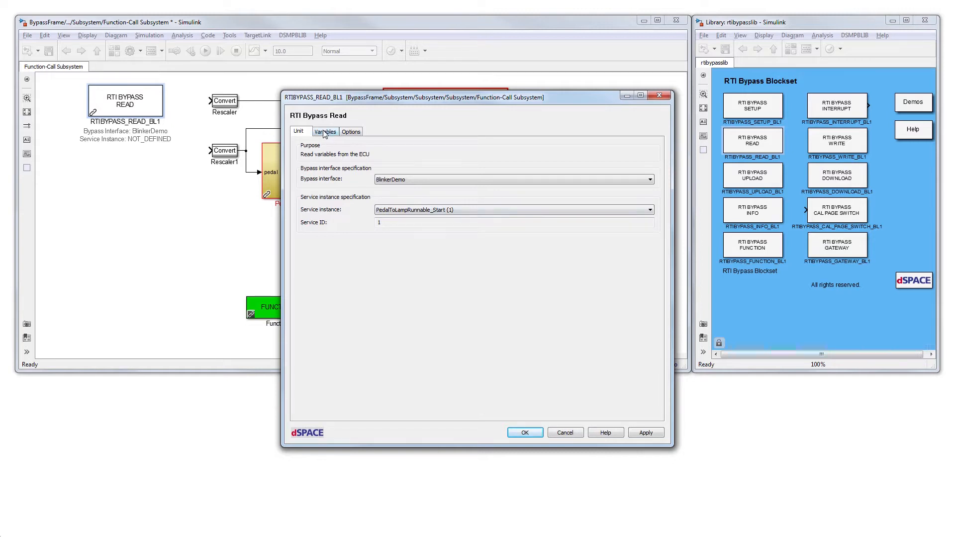
click(325, 131)
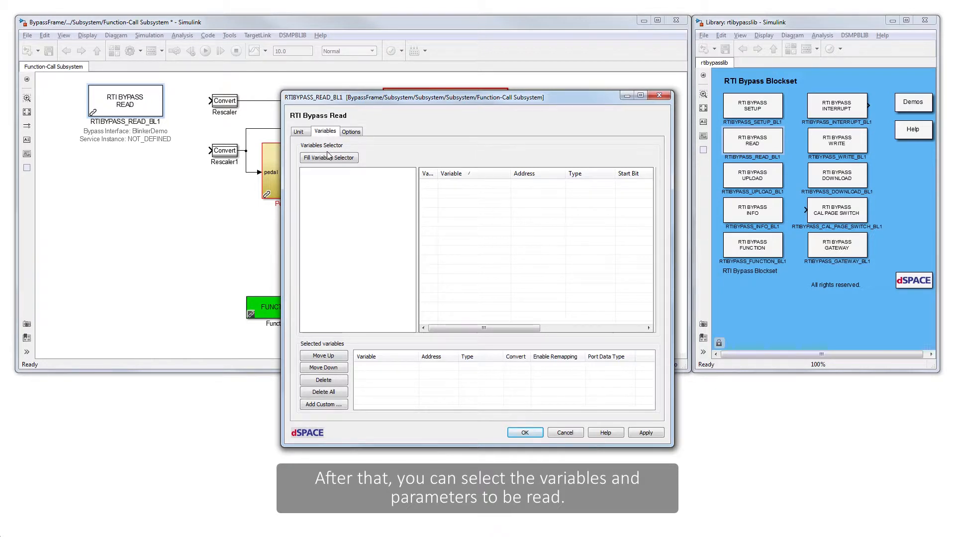
click(328, 157)
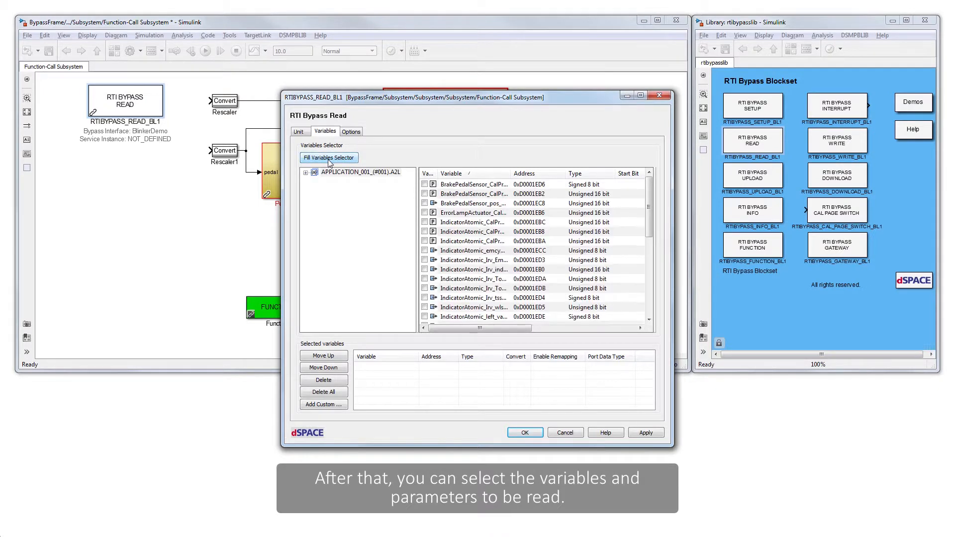
click(307, 171)
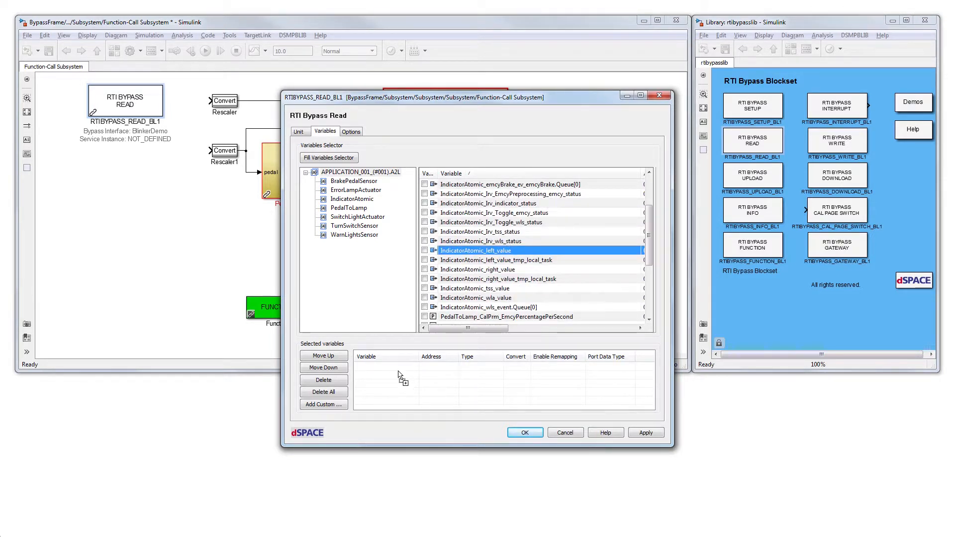
double_click(475, 250)
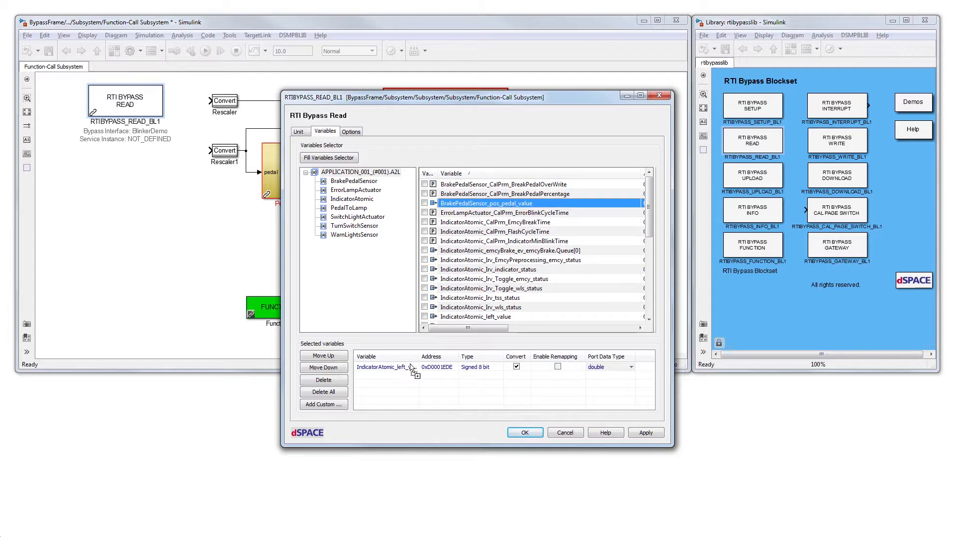
double_click(485, 203)
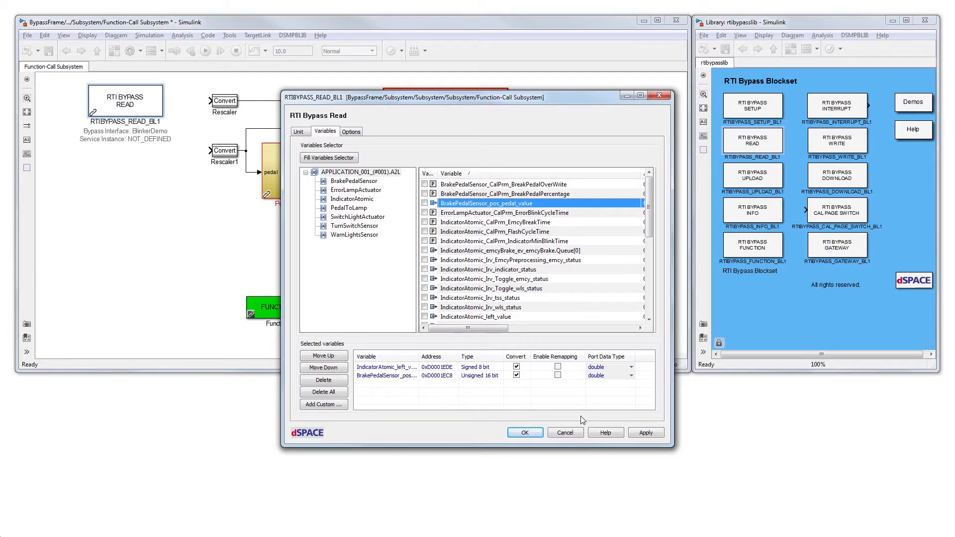
click(645, 431)
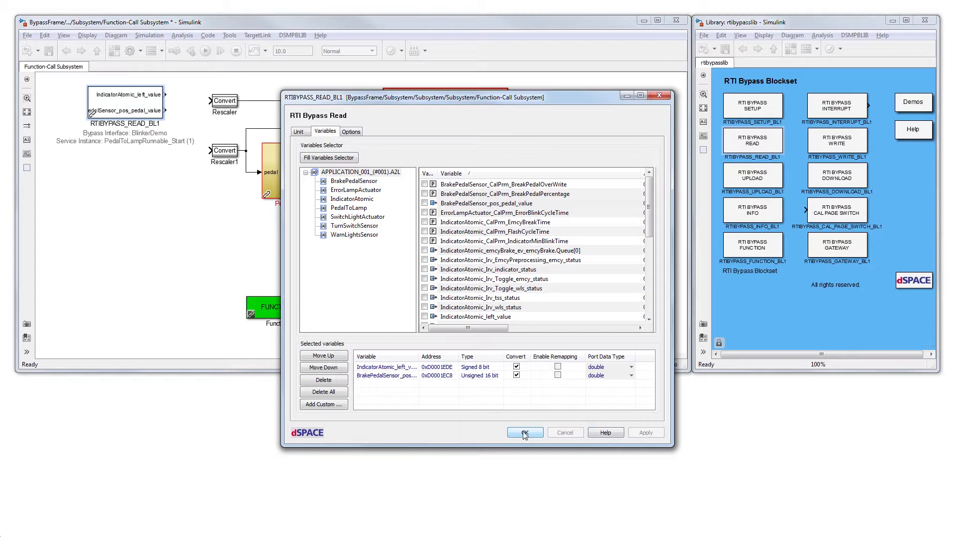
Step: Close the RTI Bypass Read block settings with OK
click(524, 432)
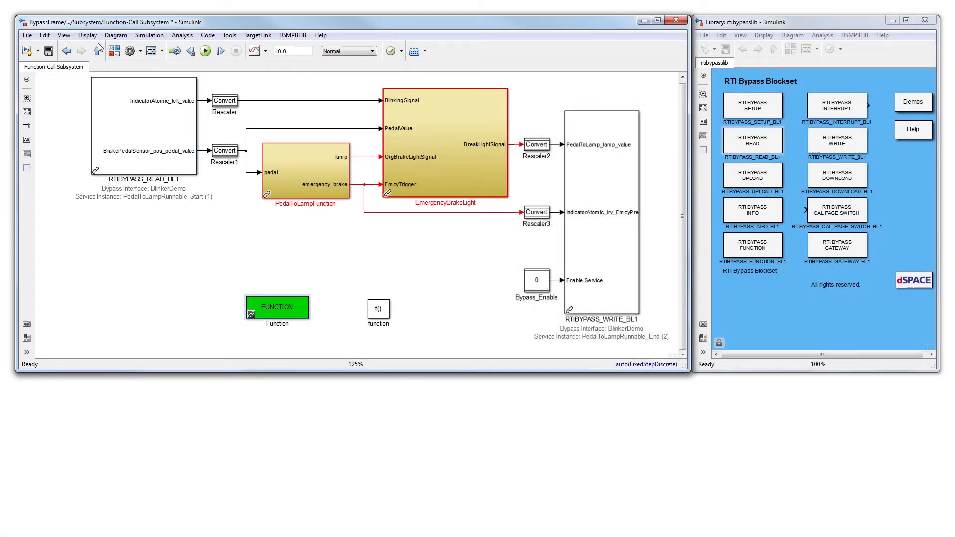
Step: Return to the BypassFrame model and run the RTI Bypass Build for BlinkerDemo
click(97, 51)
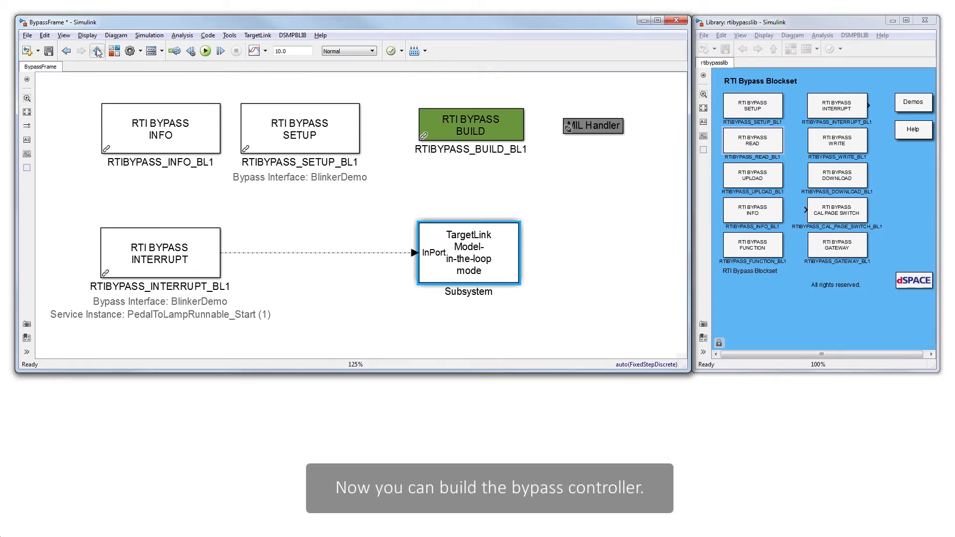
mouse_move(115, 66)
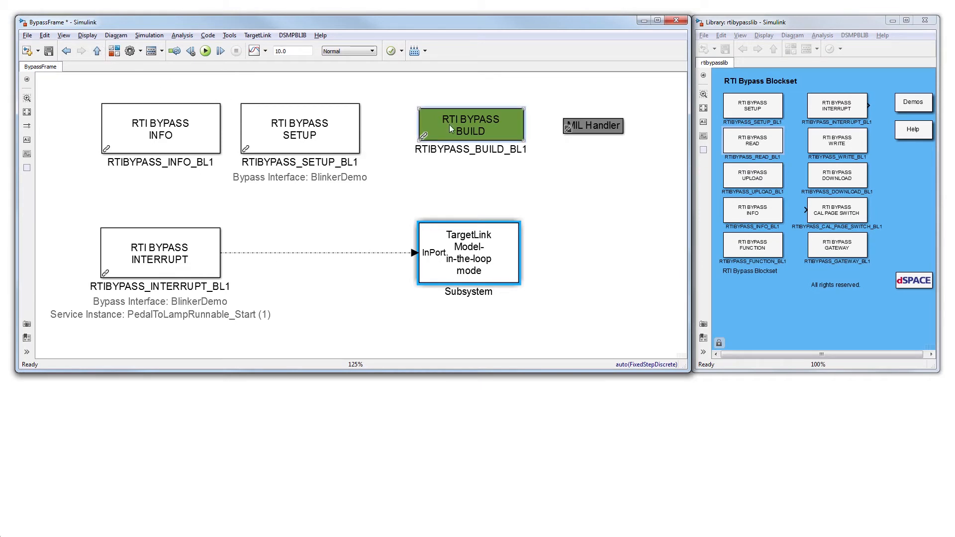
double_click(469, 124)
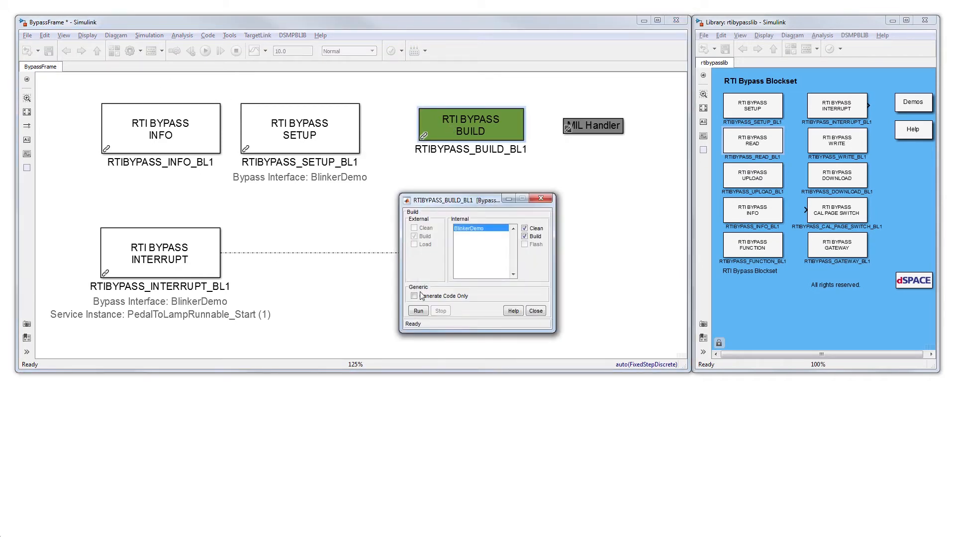
click(418, 310)
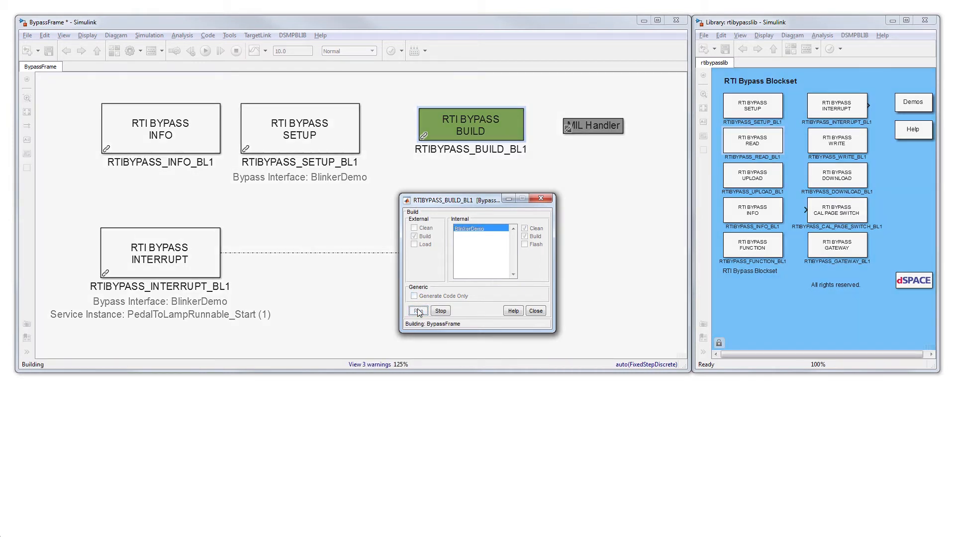
click(418, 310)
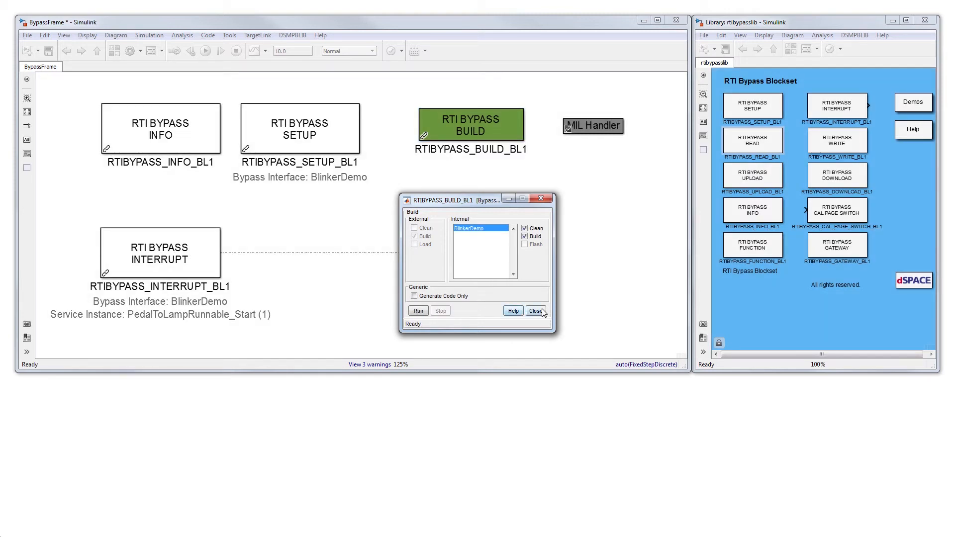
Step: Close the build dialog and enter !flash.bat in the Command Window
click(535, 310)
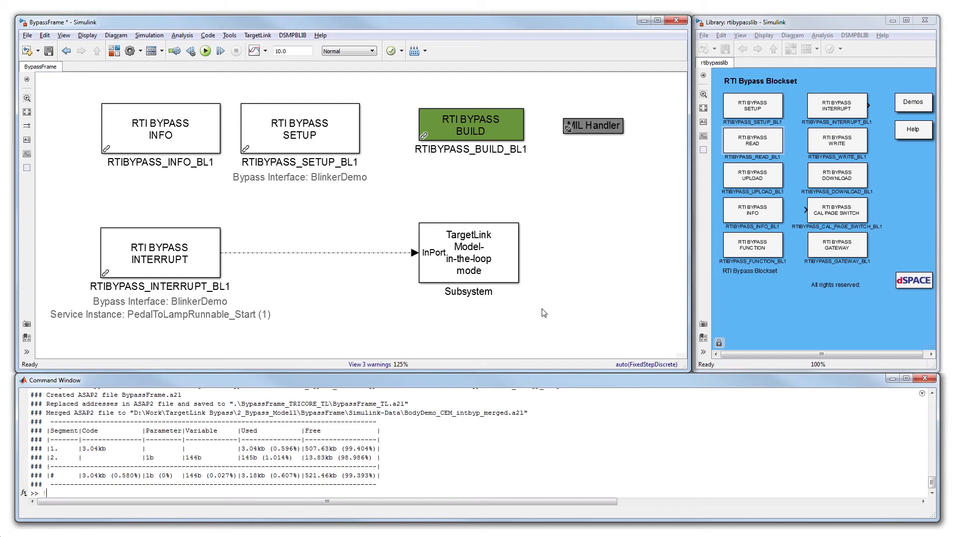
text(!flash.bat)
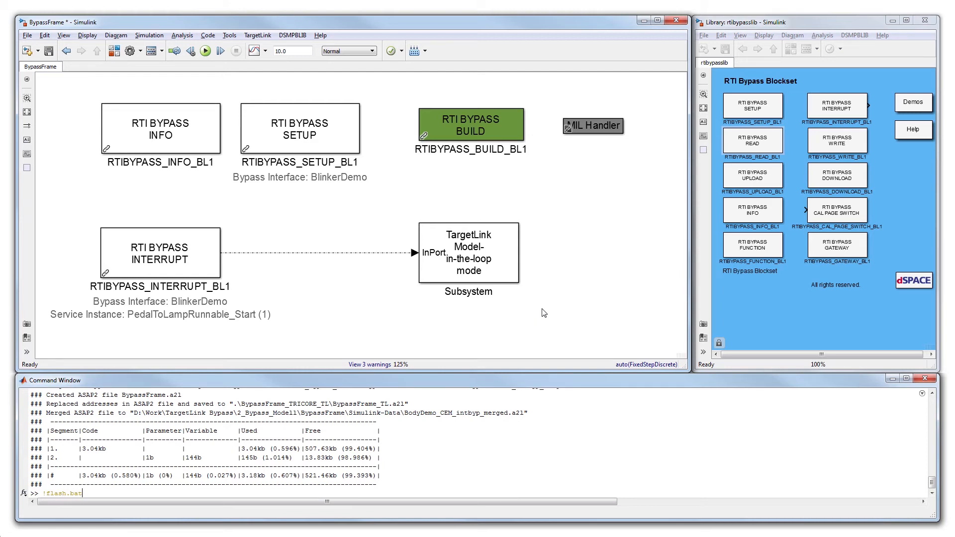